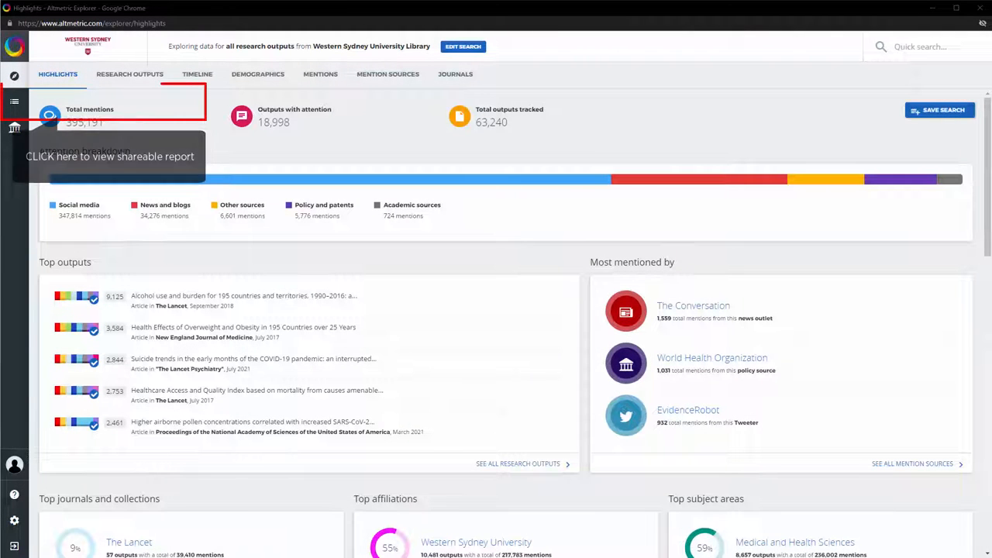
# Step: Go to the Saved Searches page from the left sidebar
pyautogui.click(11, 102)
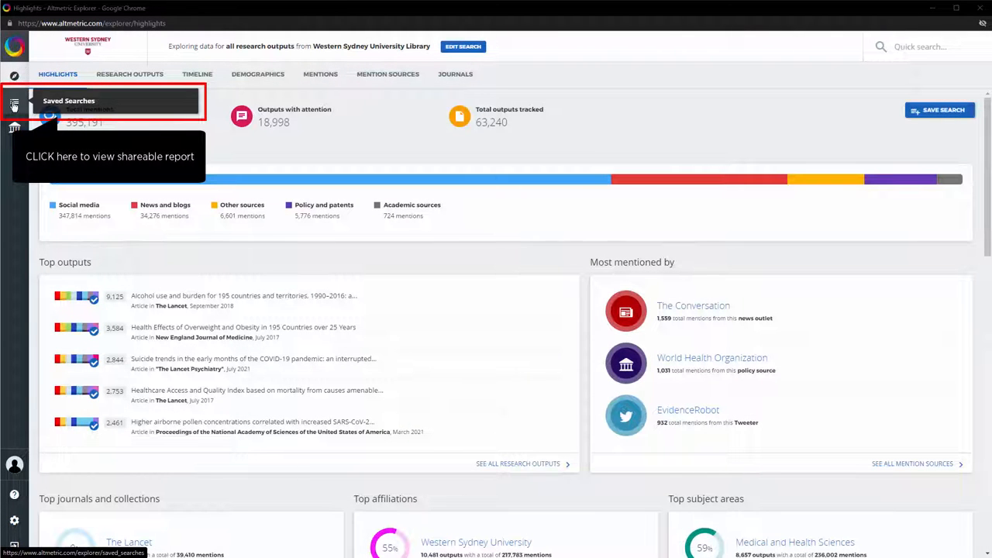
pyautogui.click(14, 105)
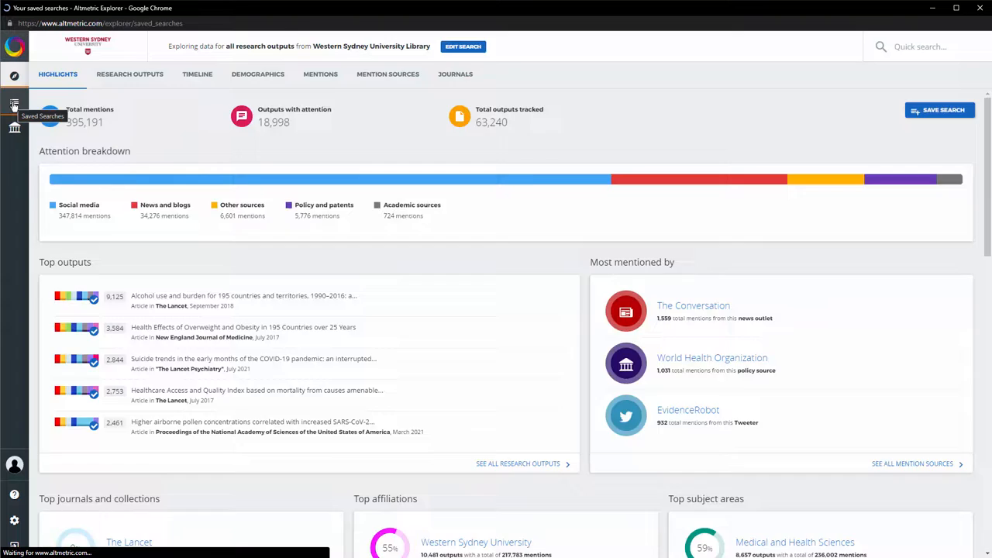
pyautogui.click(11, 104)
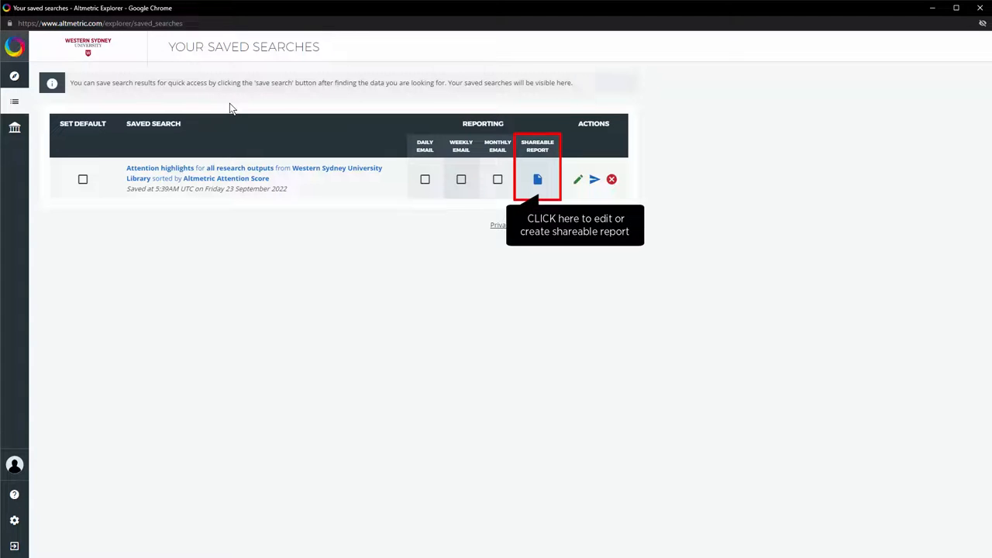
pyautogui.moveTo(440, 250)
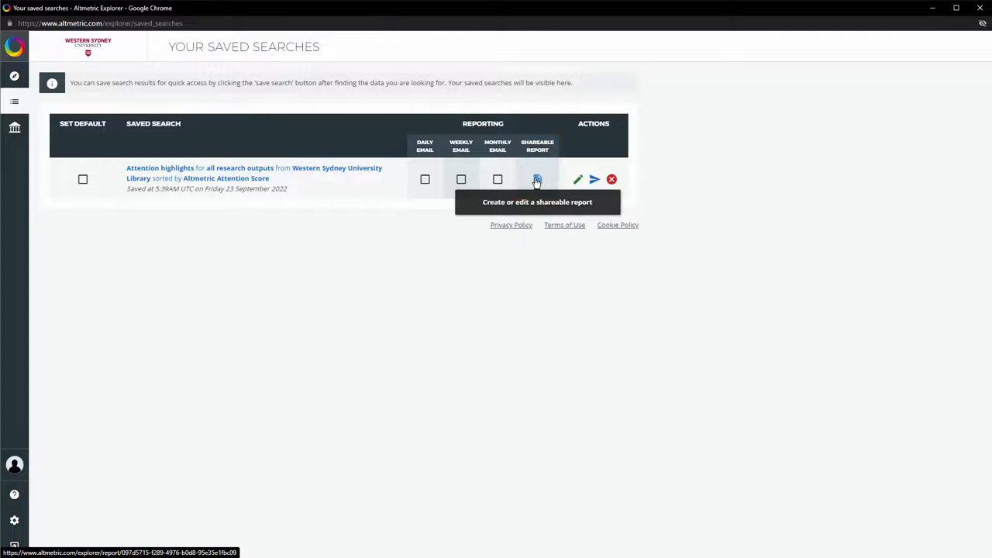
# Step: Open the shareable report for the Western Sydney University Library attention highlights search
pyautogui.click(537, 179)
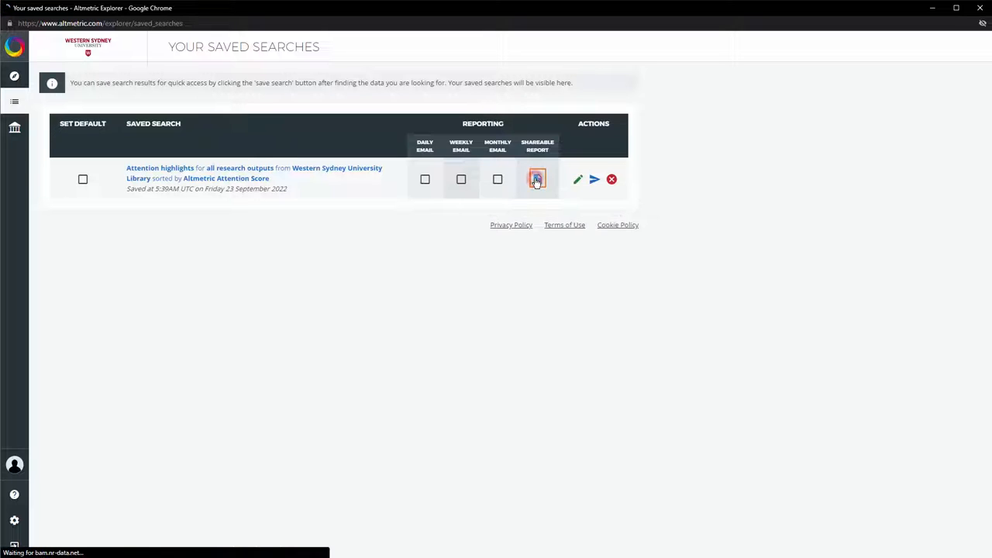
pyautogui.click(536, 179)
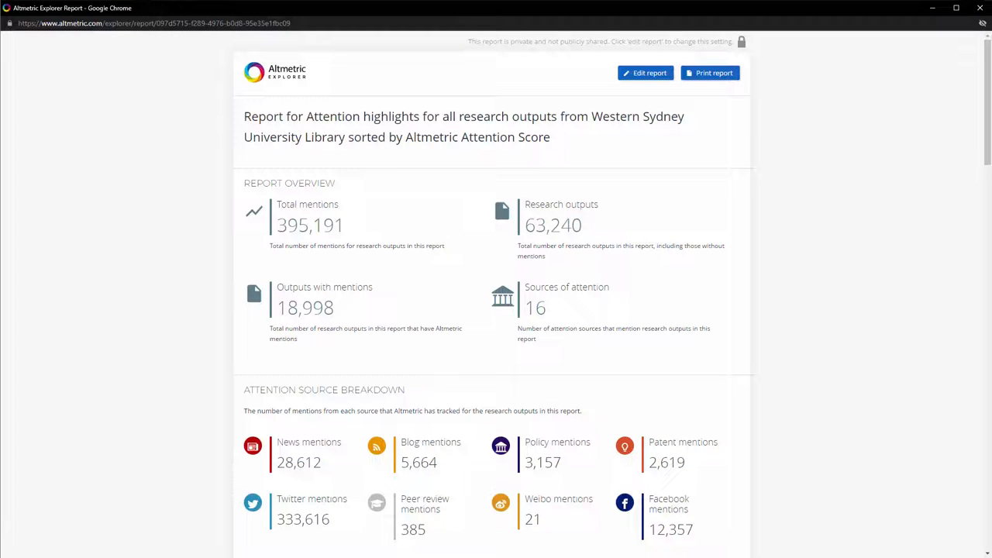
pyautogui.moveTo(646, 73)
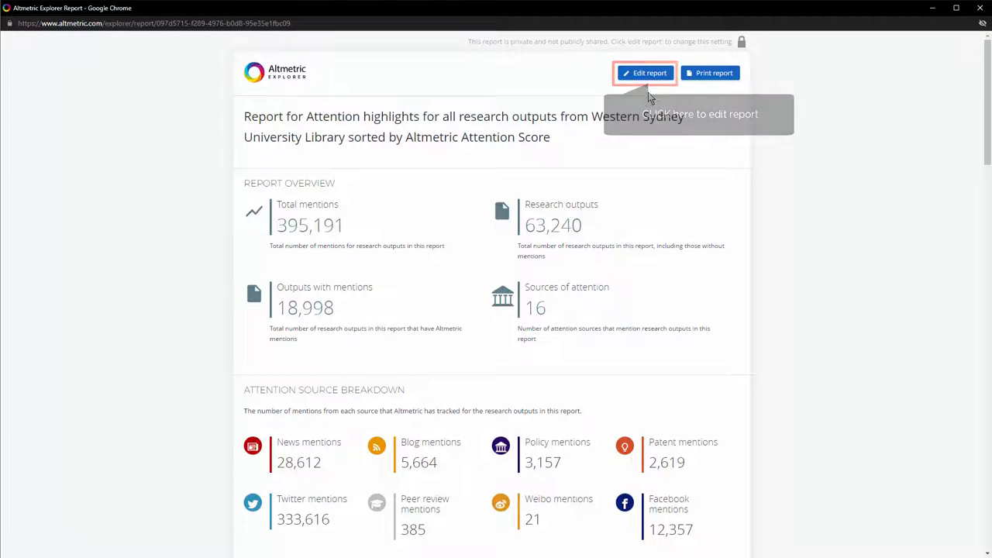
# Step: Enter the report editor and browse the report manager's sections
pyautogui.click(647, 72)
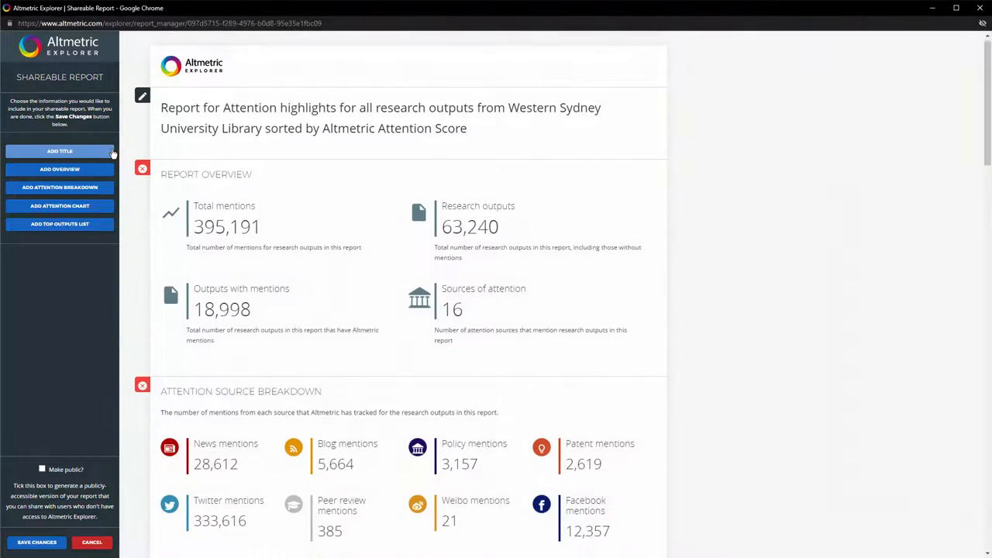
pyautogui.scroll(-3)
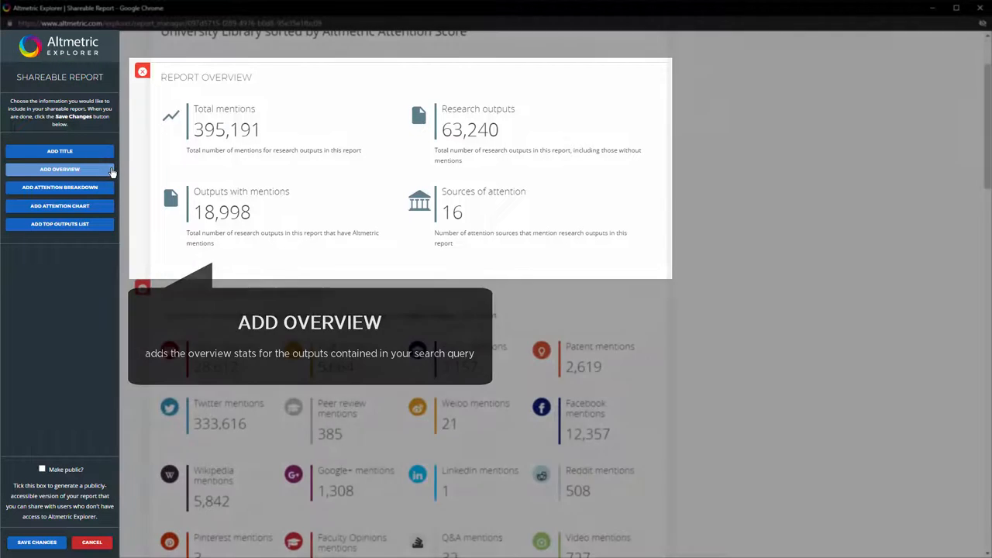
pyautogui.click(60, 187)
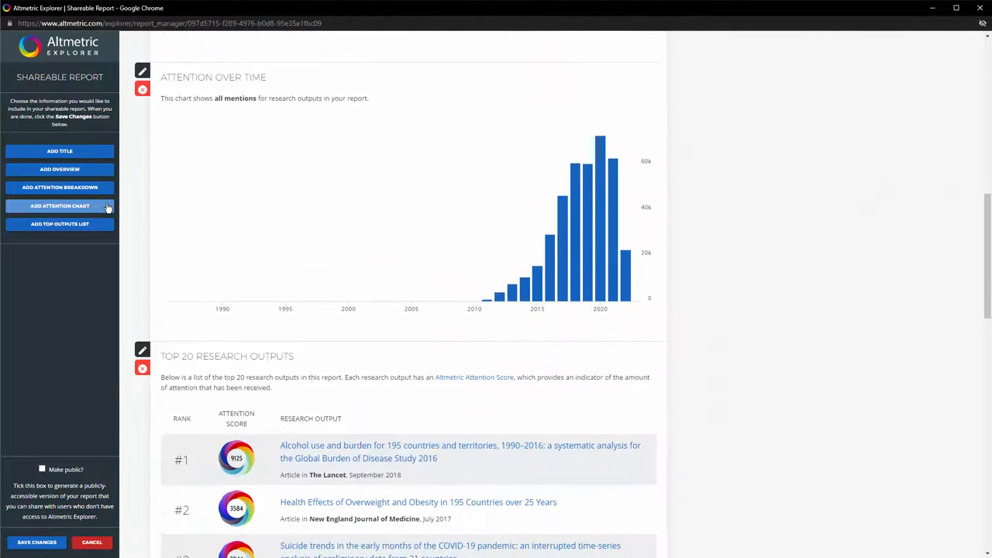
pyautogui.scroll(-3)
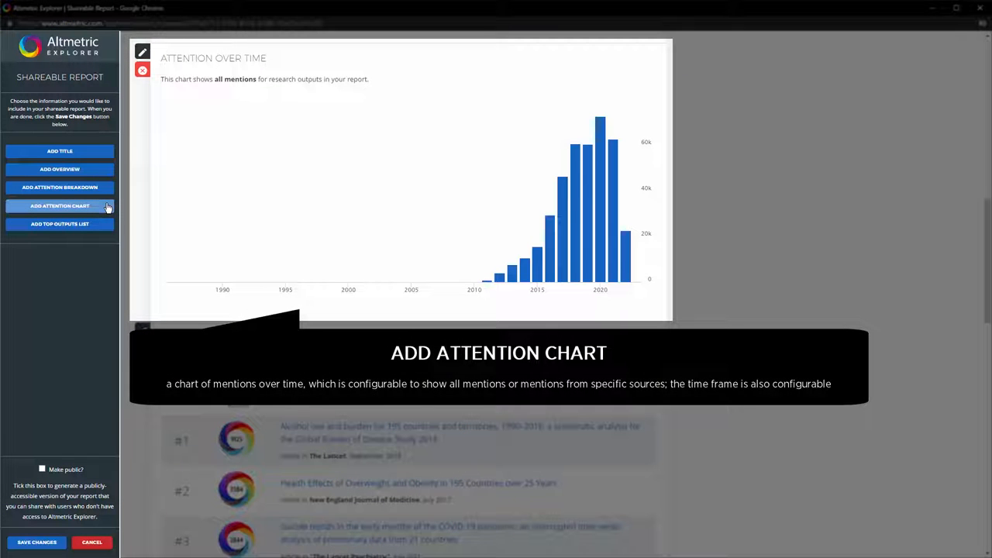
pyautogui.click(146, 52)
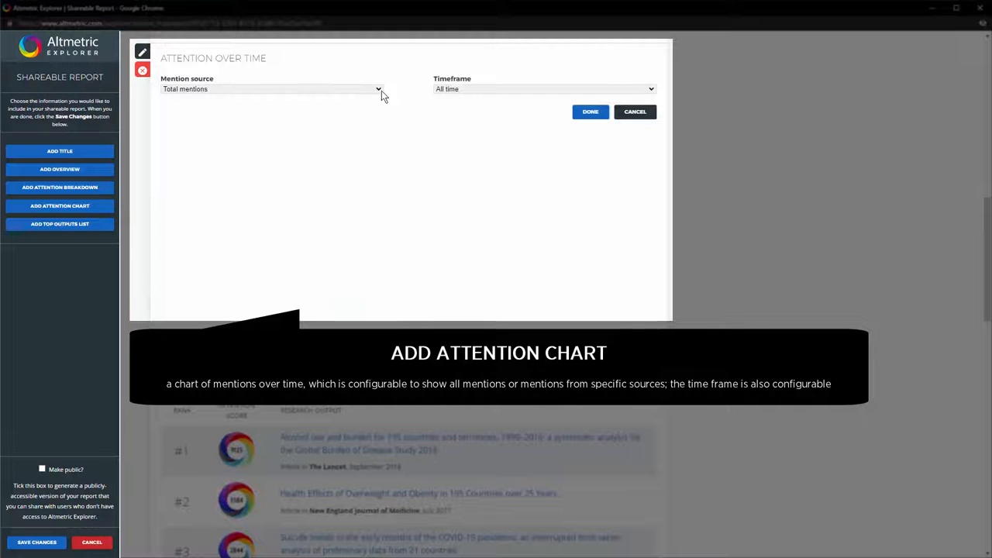
pyautogui.click(271, 88)
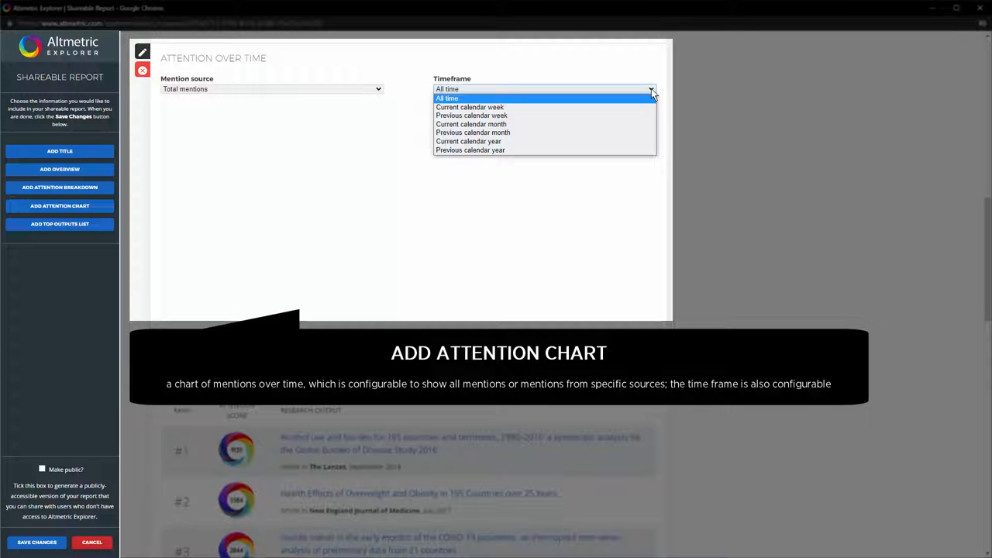
pyautogui.click(447, 99)
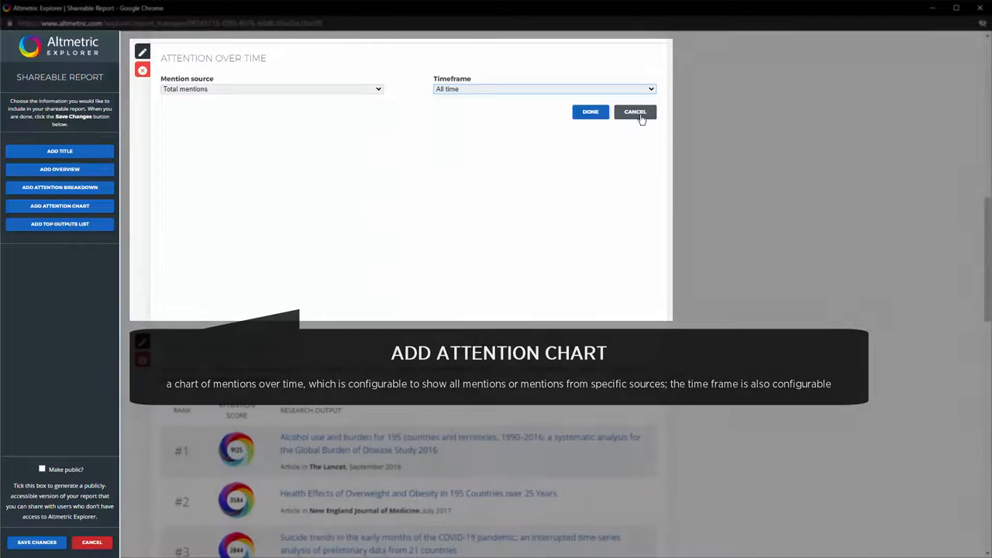
pyautogui.click(590, 111)
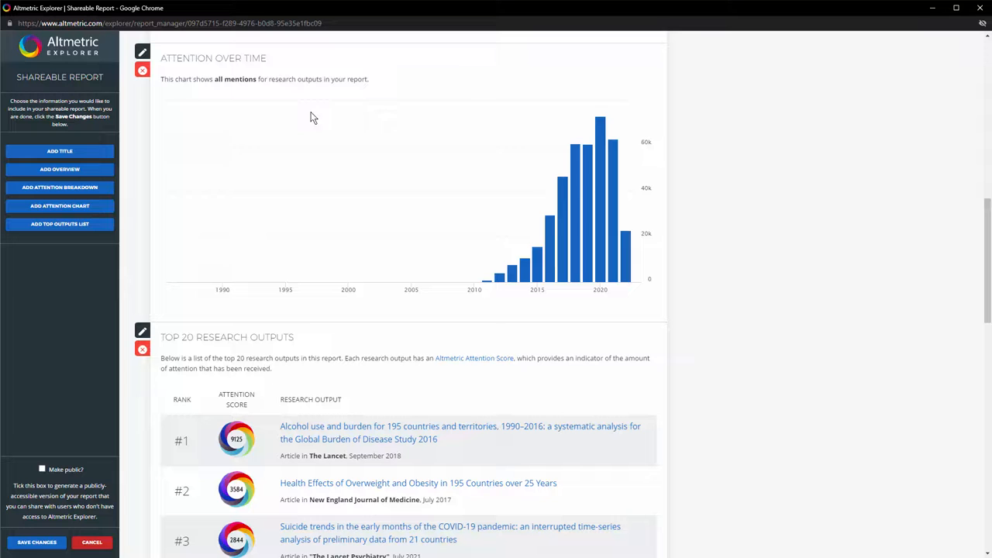
pyautogui.moveTo(127, 226)
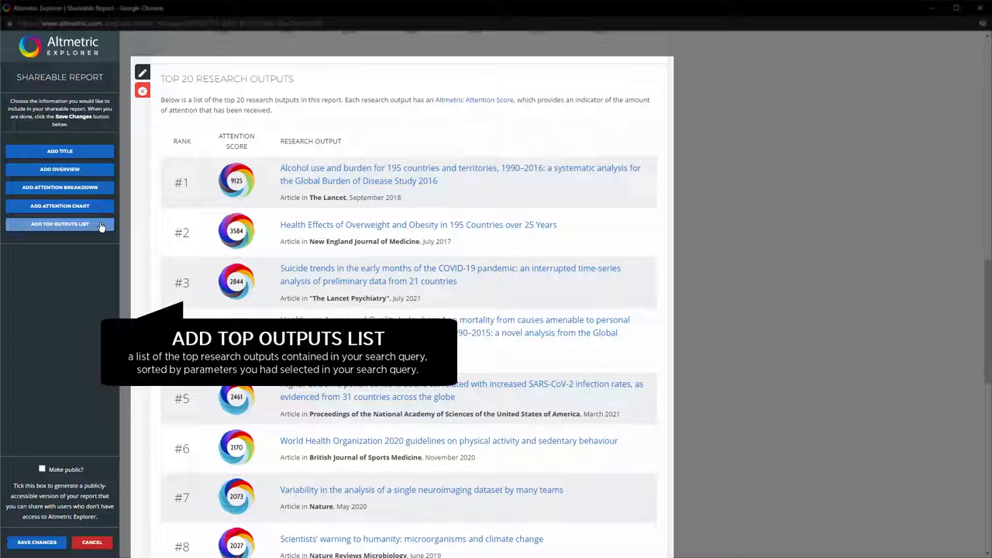
pyautogui.moveTo(137, 224)
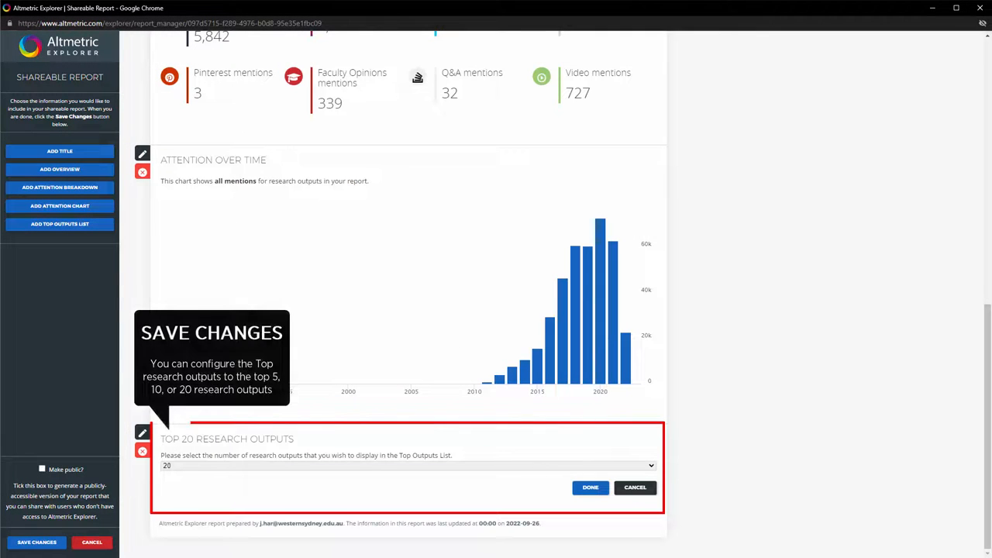
# Step: Set the Top Research Outputs section to show 20 outputs and confirm
pyautogui.click(407, 464)
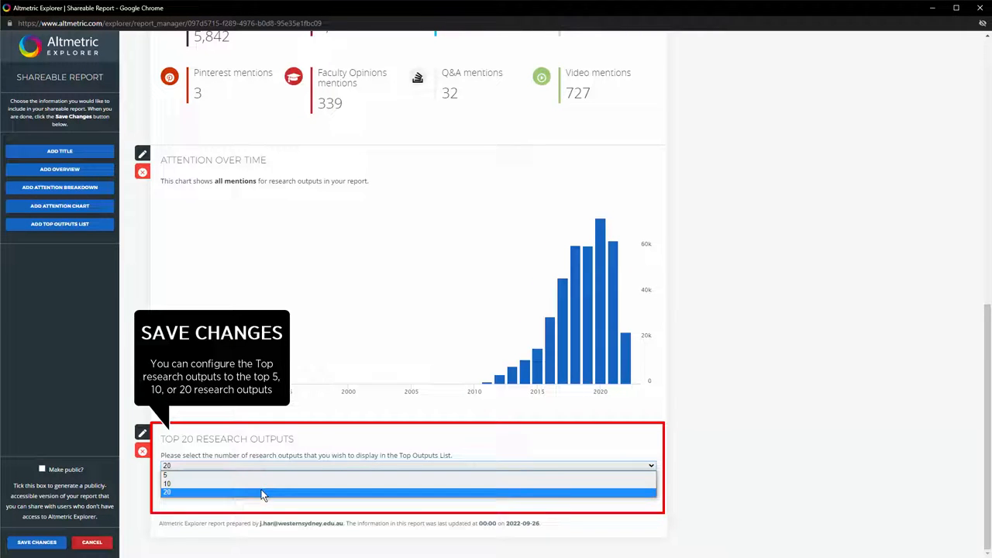
pyautogui.click(183, 488)
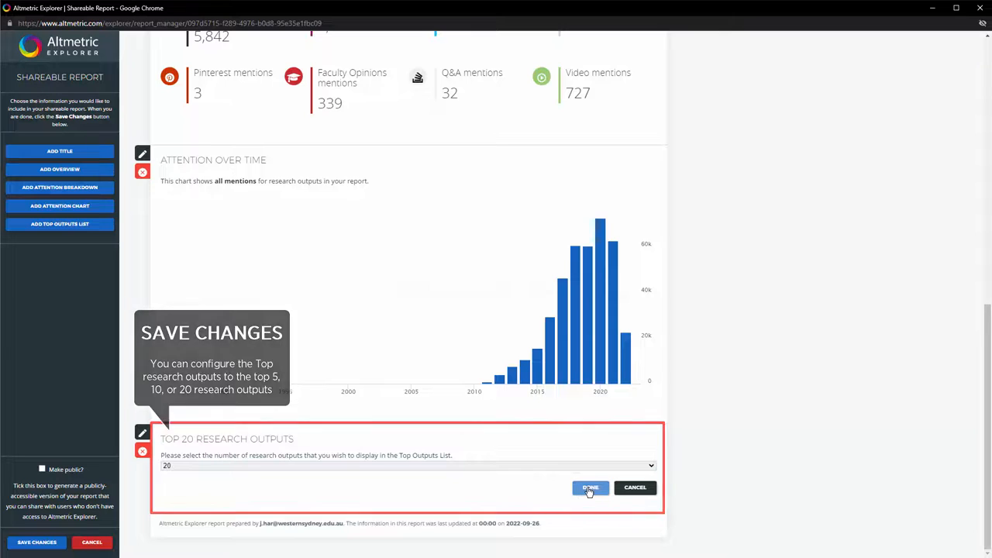
pyautogui.click(590, 488)
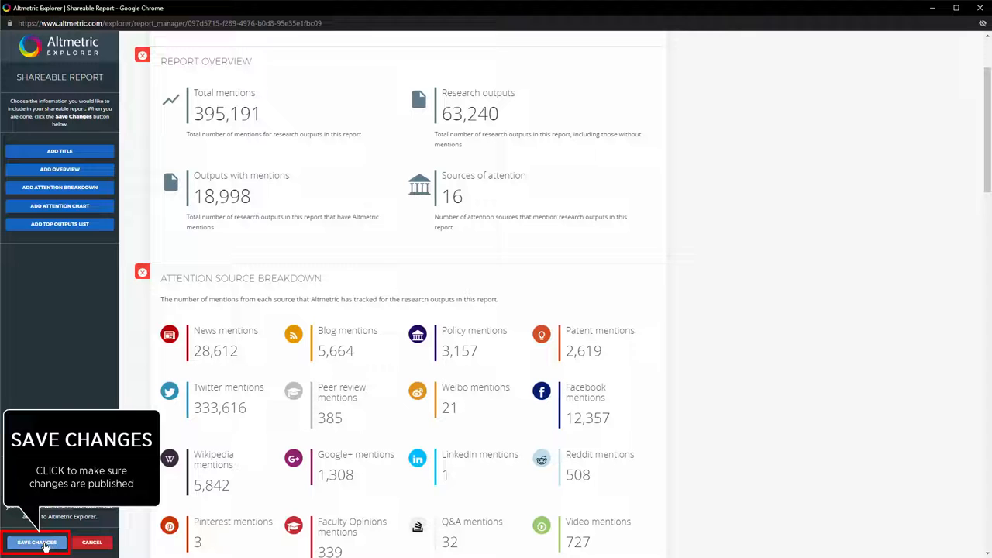
# Step: Save the shareable report edits
pyautogui.click(37, 542)
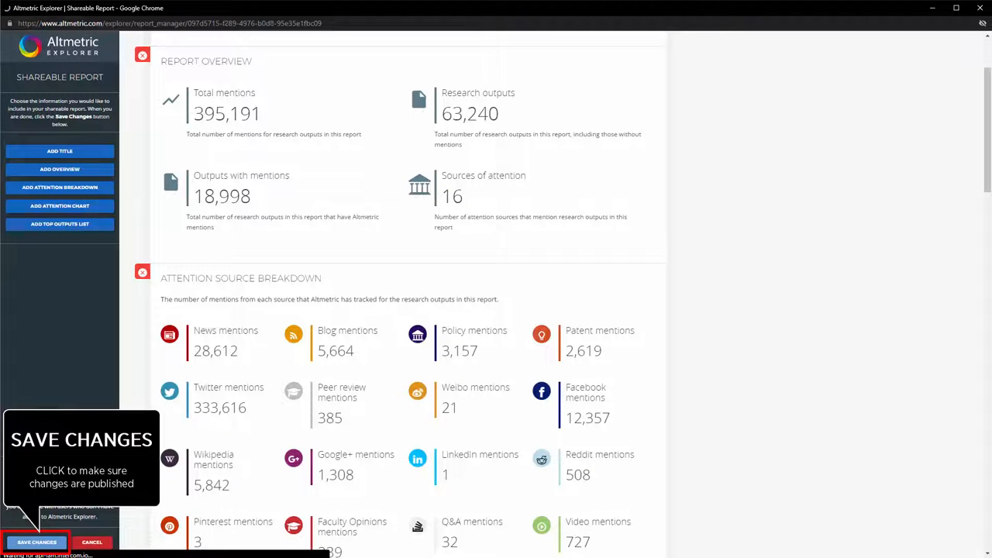
pyautogui.click(37, 542)
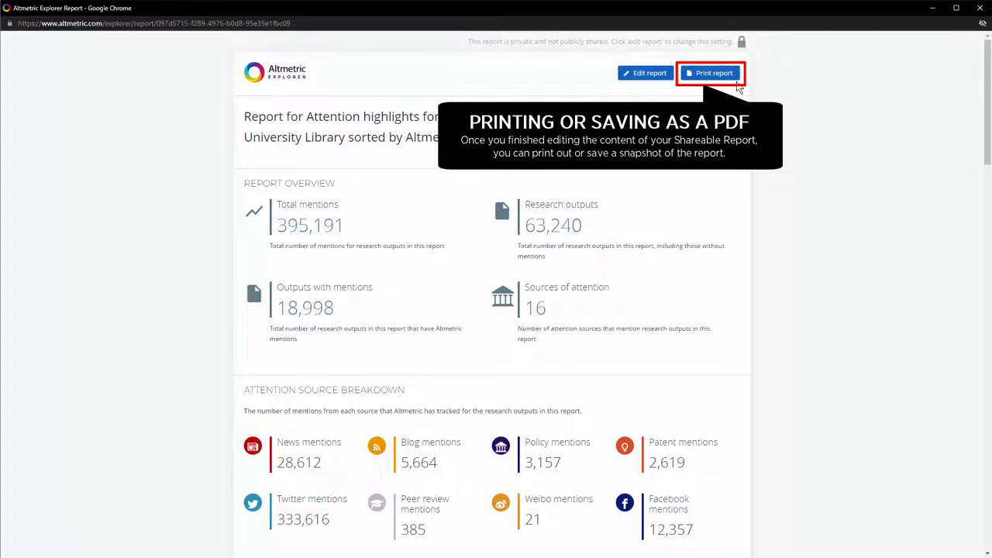
pyautogui.click(709, 73)
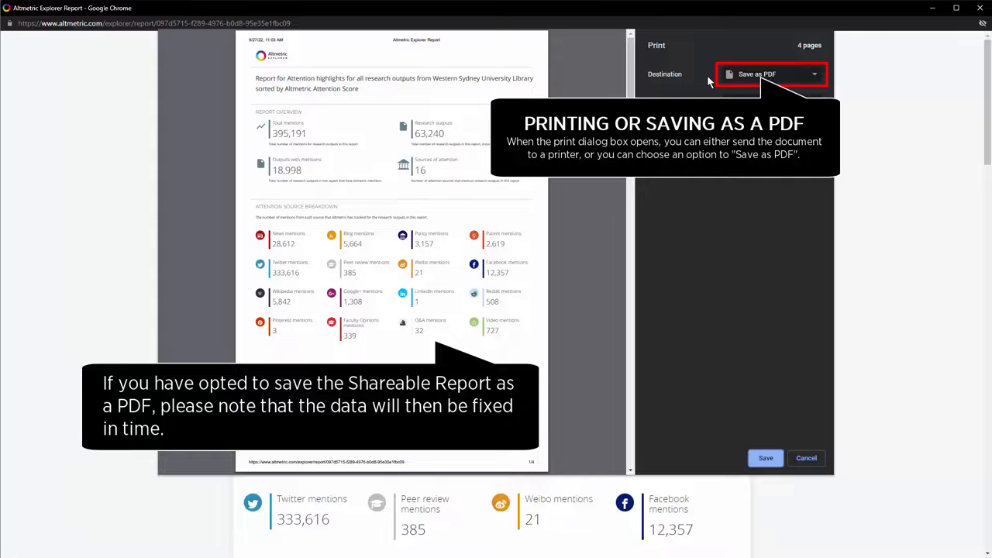
pyautogui.moveTo(813, 464)
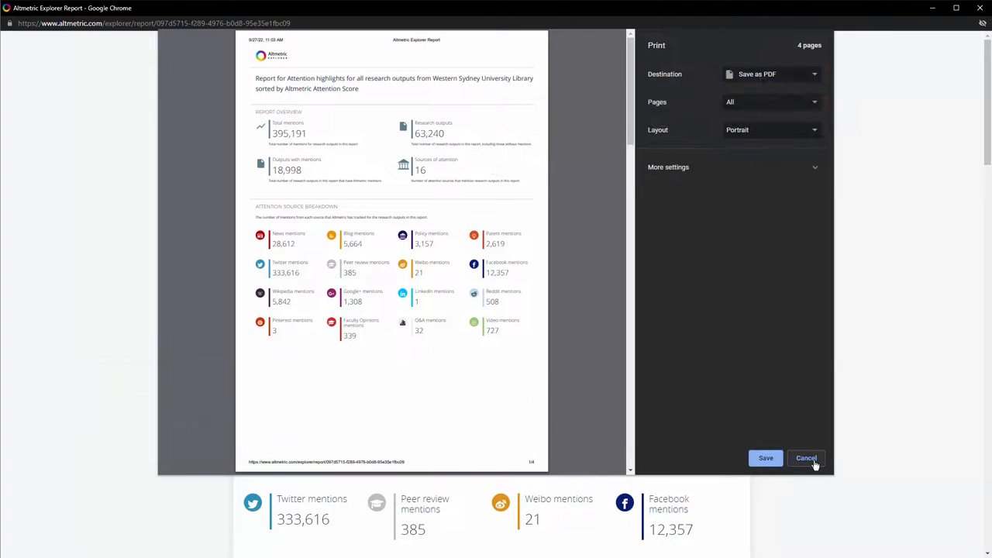
pyautogui.click(806, 457)
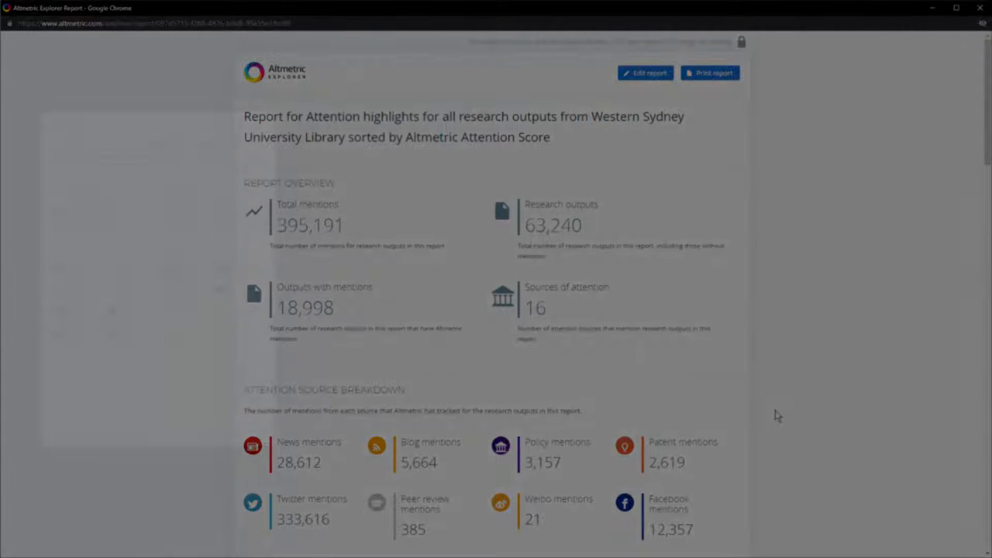
pyautogui.click(710, 73)
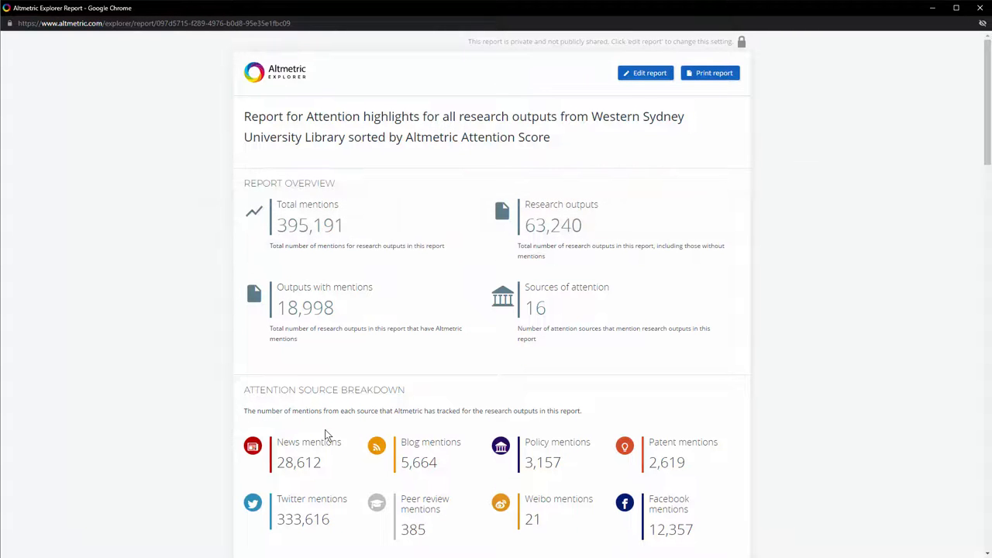
pyautogui.moveTo(645, 72)
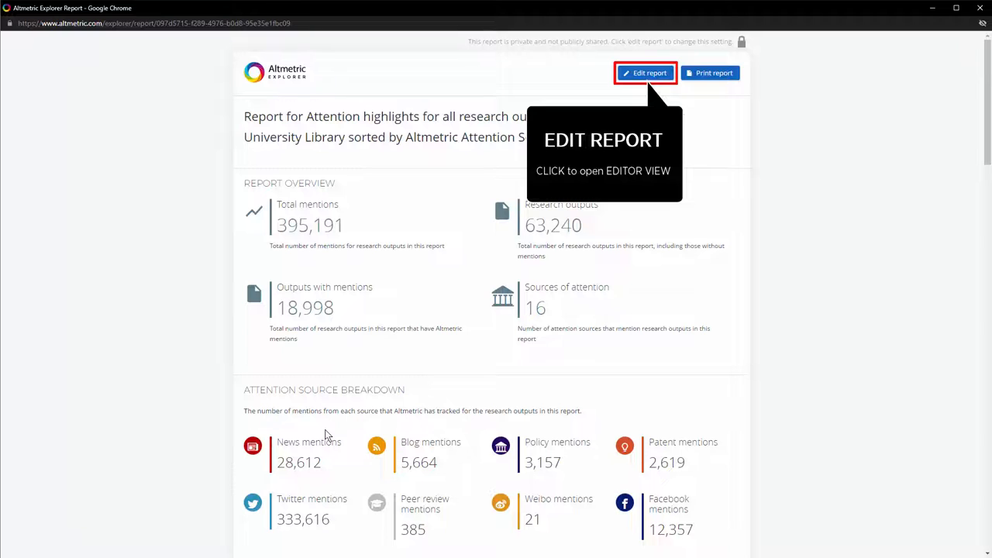
pyautogui.moveTo(778, 414)
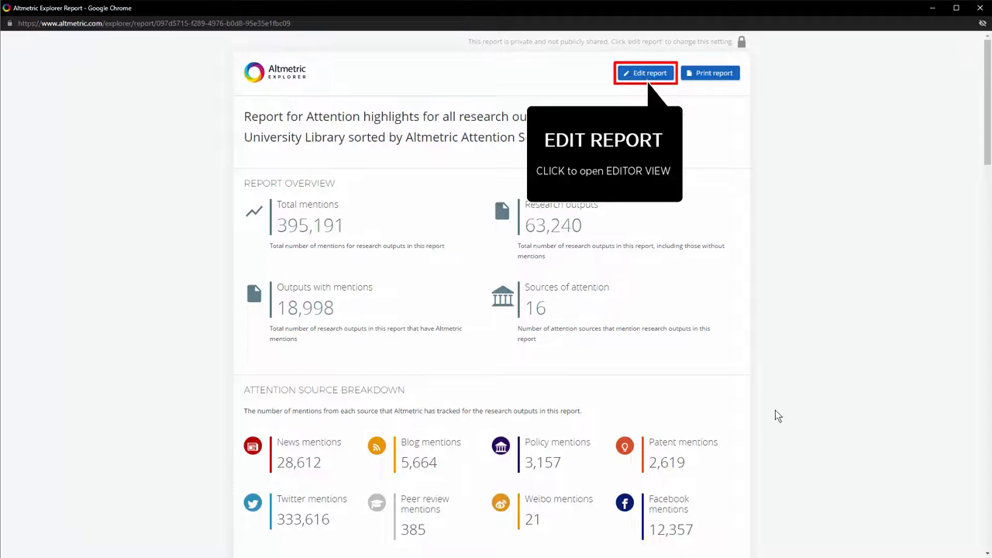
pyautogui.moveTo(771, 403)
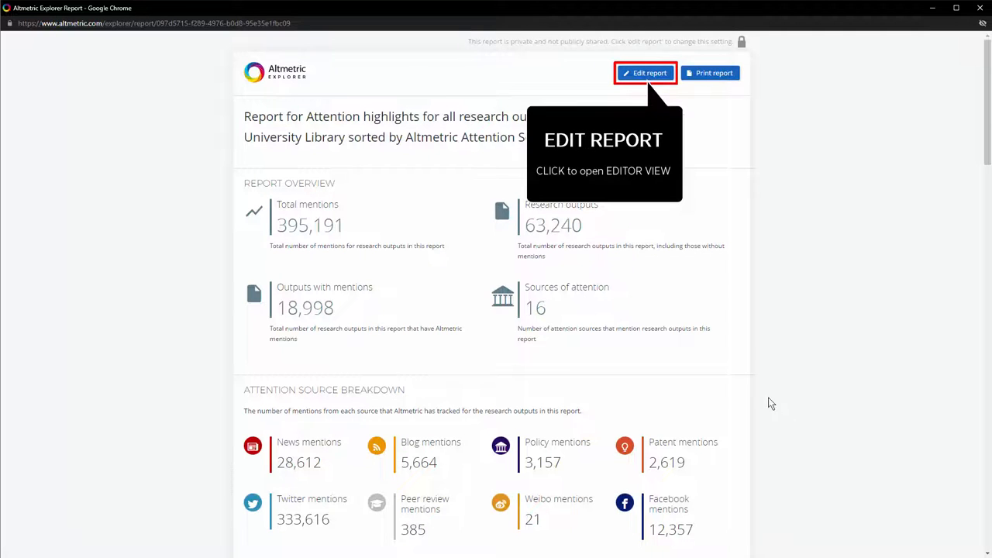
# Step: Reopen the report editor and save the report as public
pyautogui.click(646, 72)
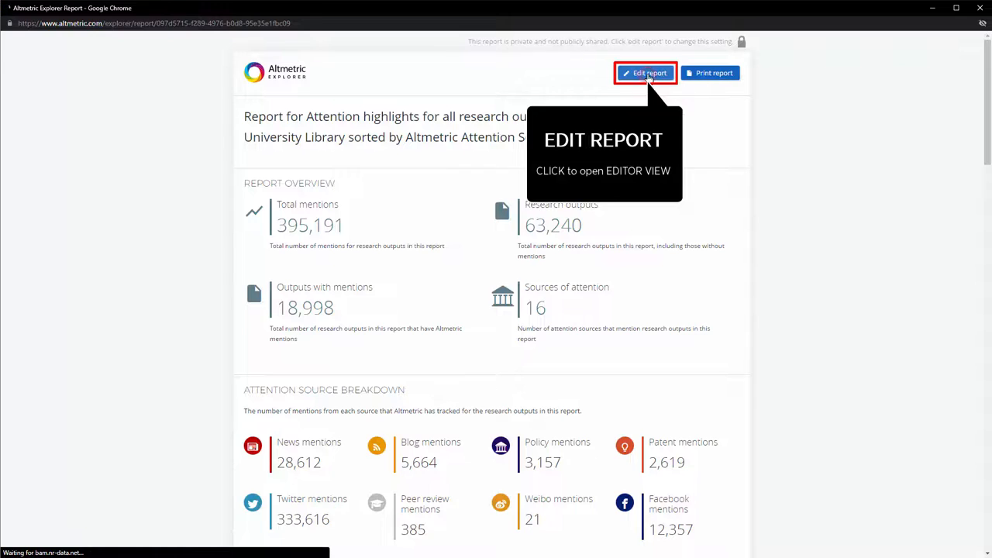
pyautogui.click(645, 73)
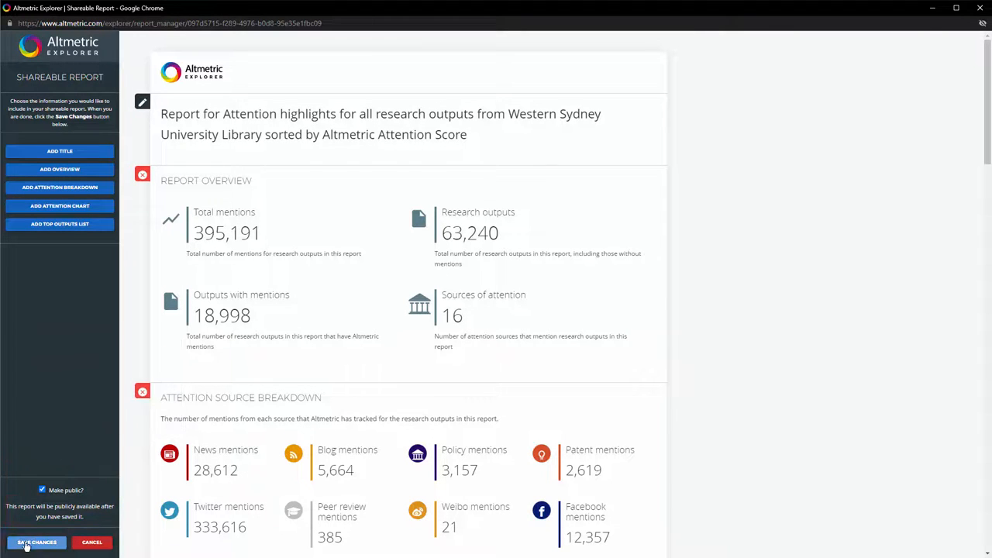
pyautogui.moveTo(38, 542)
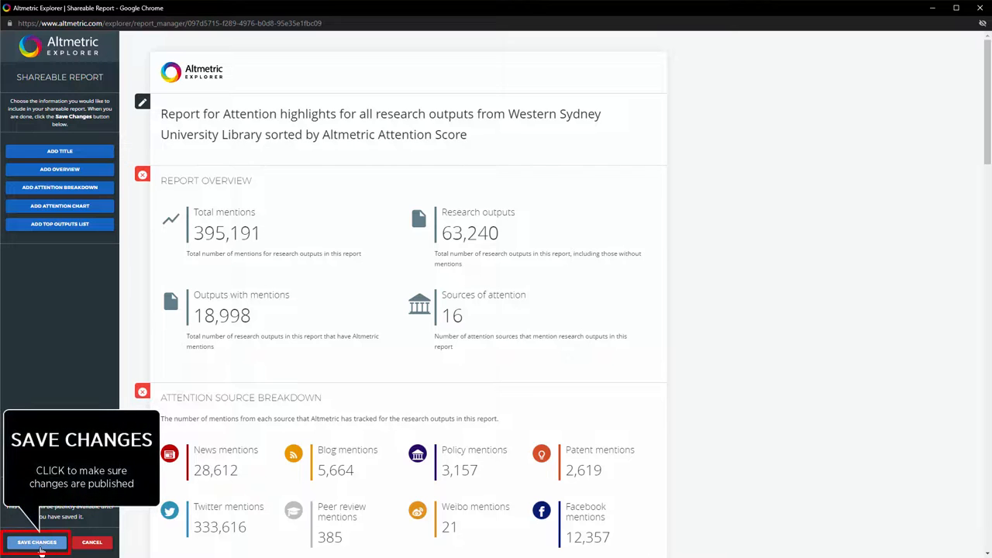
pyautogui.click(40, 542)
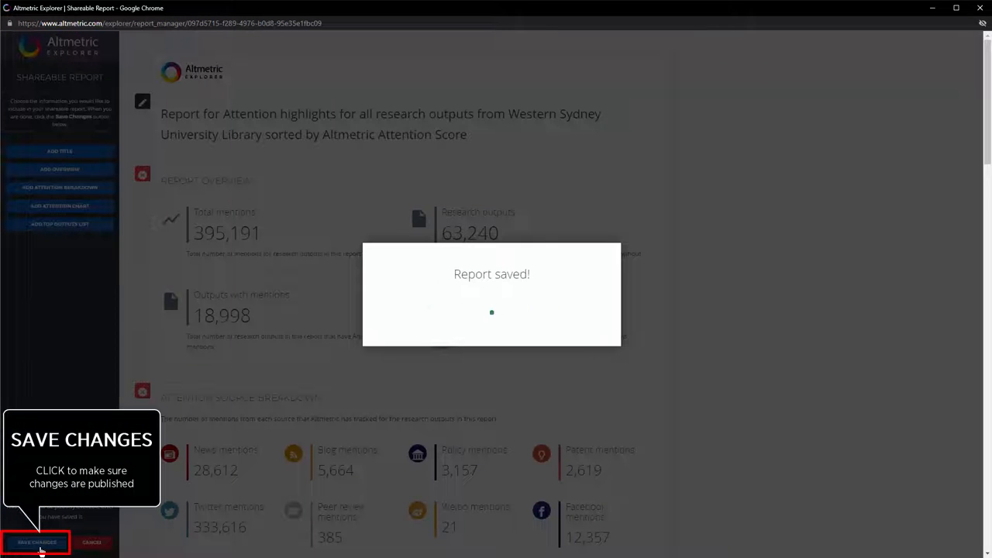
pyautogui.click(37, 539)
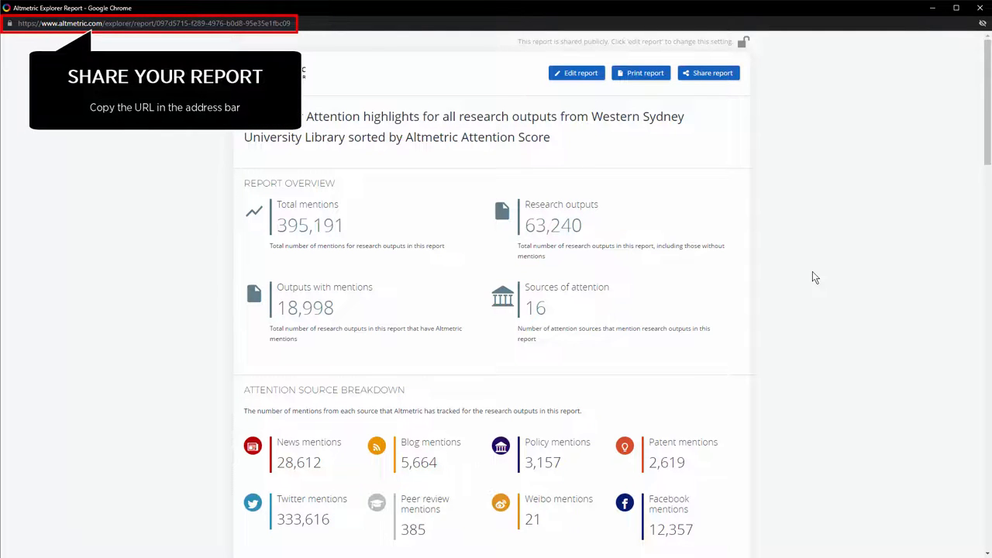
pyautogui.click(708, 73)
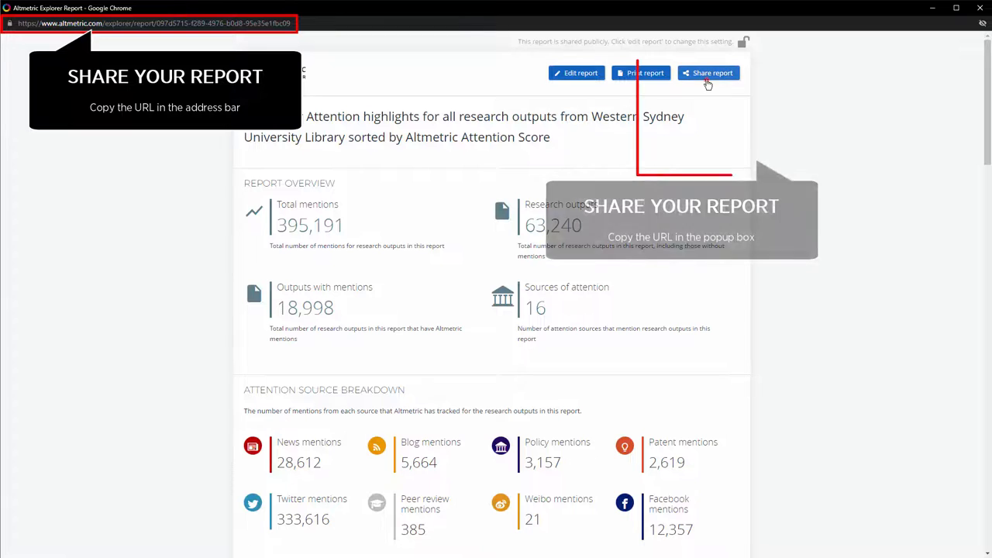
pyautogui.click(708, 73)
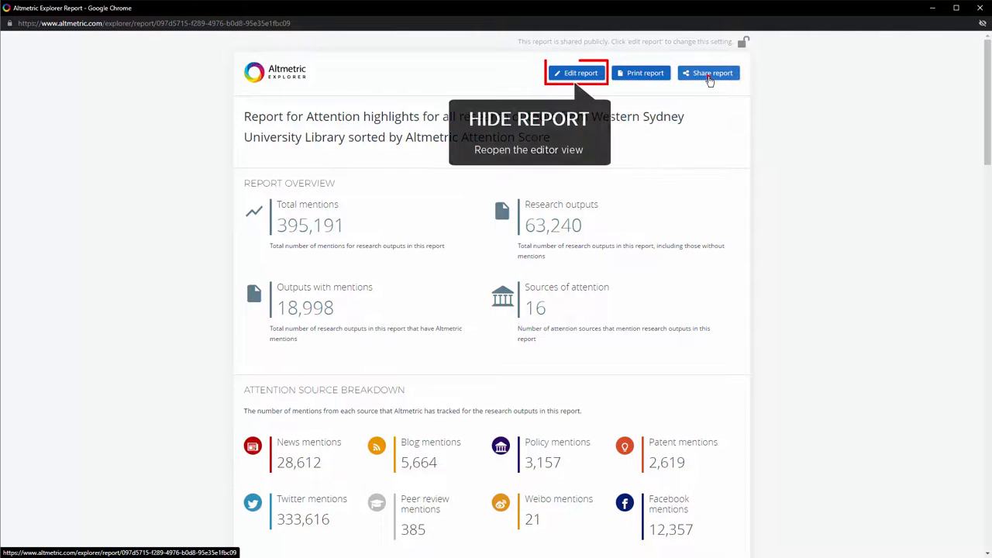
pyautogui.moveTo(574, 72)
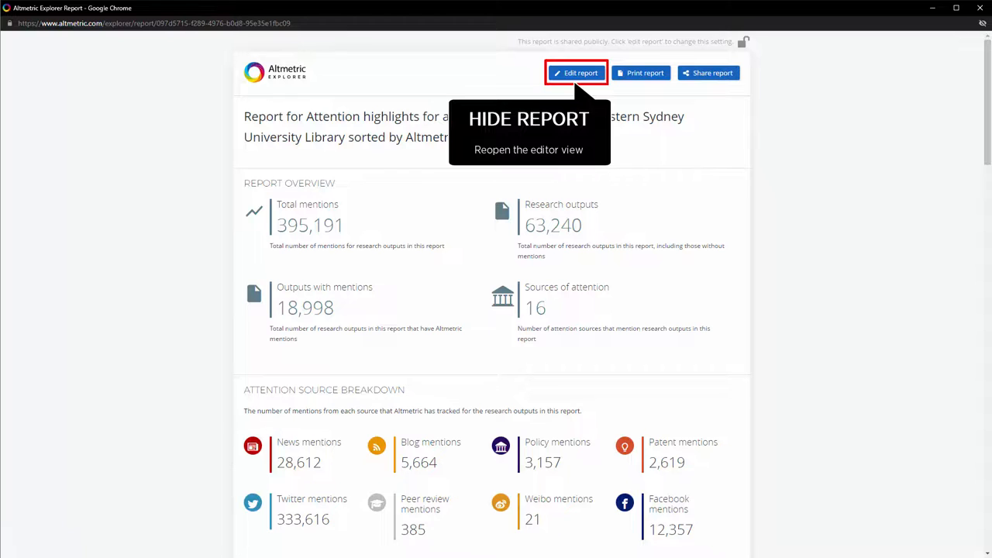
# Step: Reopen the report editor and save with public sharing turned off
pyautogui.click(576, 72)
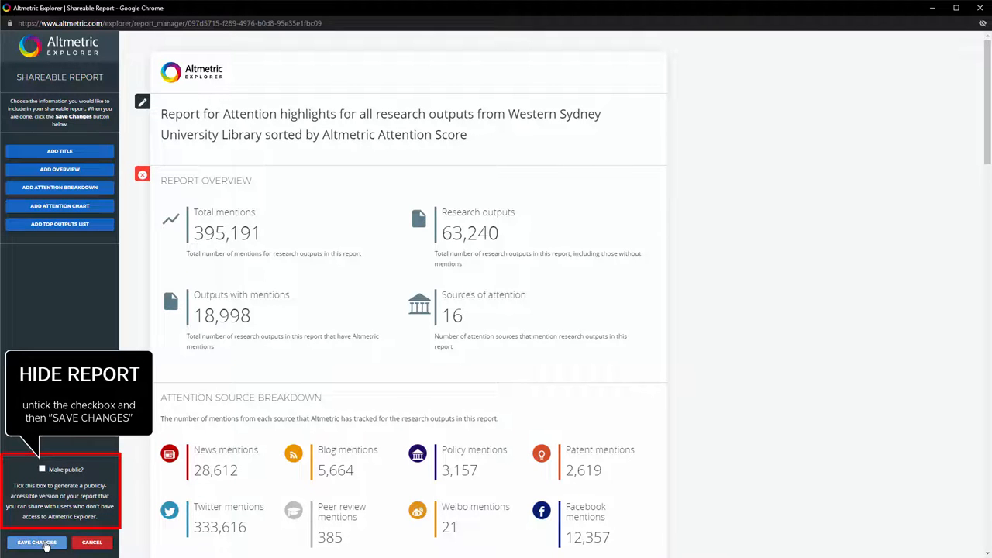
pyautogui.click(37, 541)
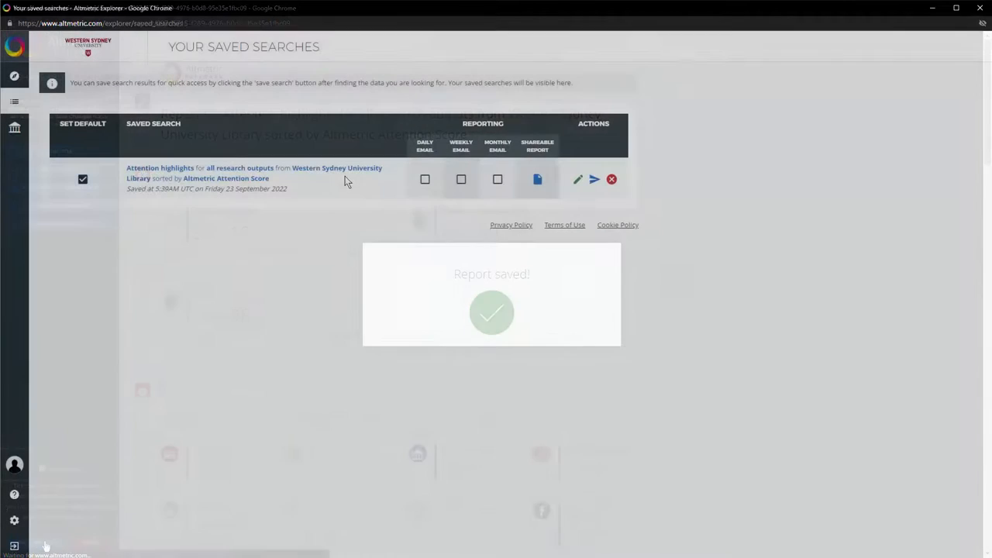
pyautogui.moveTo(612, 179)
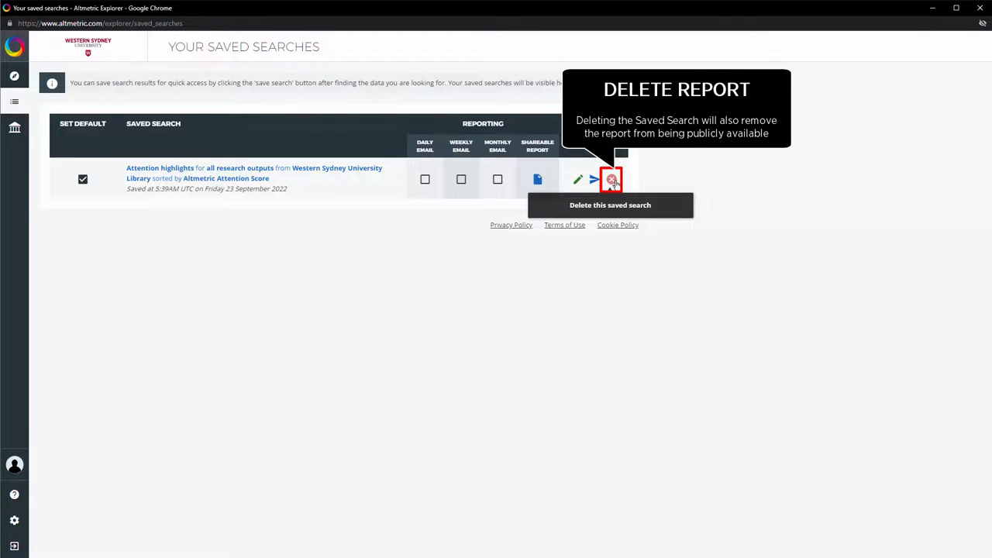
# Step: Delete the Western Sydney University Library attention highlights saved search
pyautogui.click(610, 179)
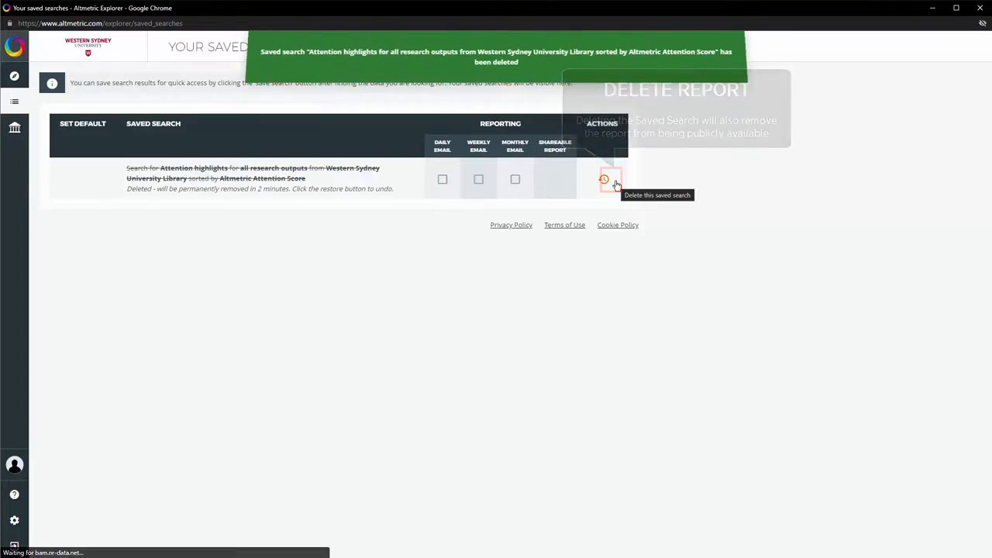
pyautogui.moveTo(655, 192)
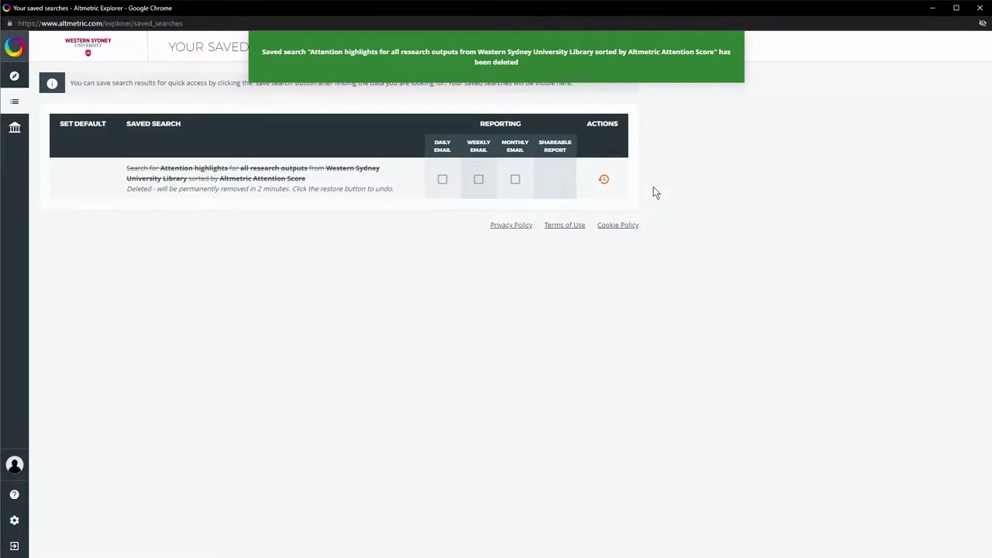